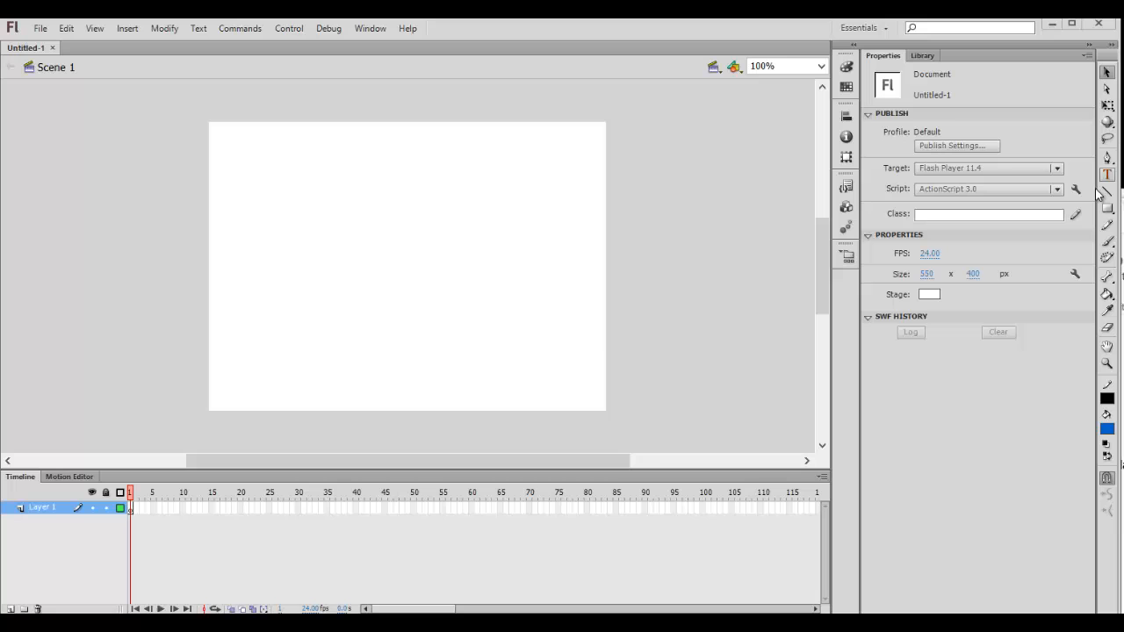
# Draw an empty text box near the top of the stage and keep Classic Text as its engine
pyautogui.click(1107, 174)
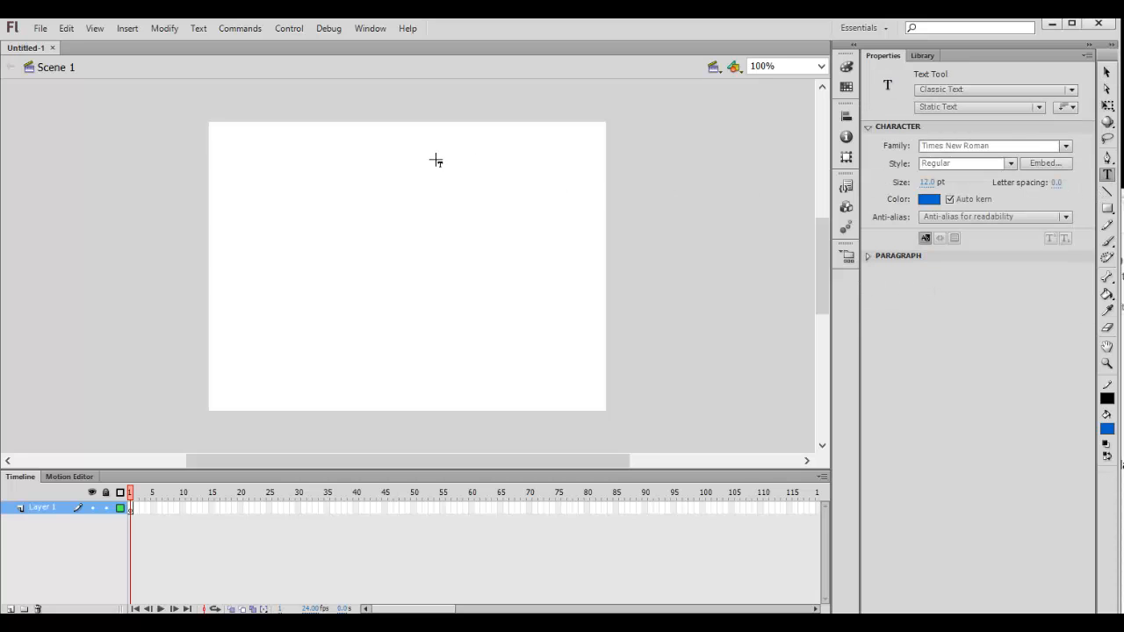
pyautogui.moveTo(432, 148); pyautogui.dragTo(551, 163)
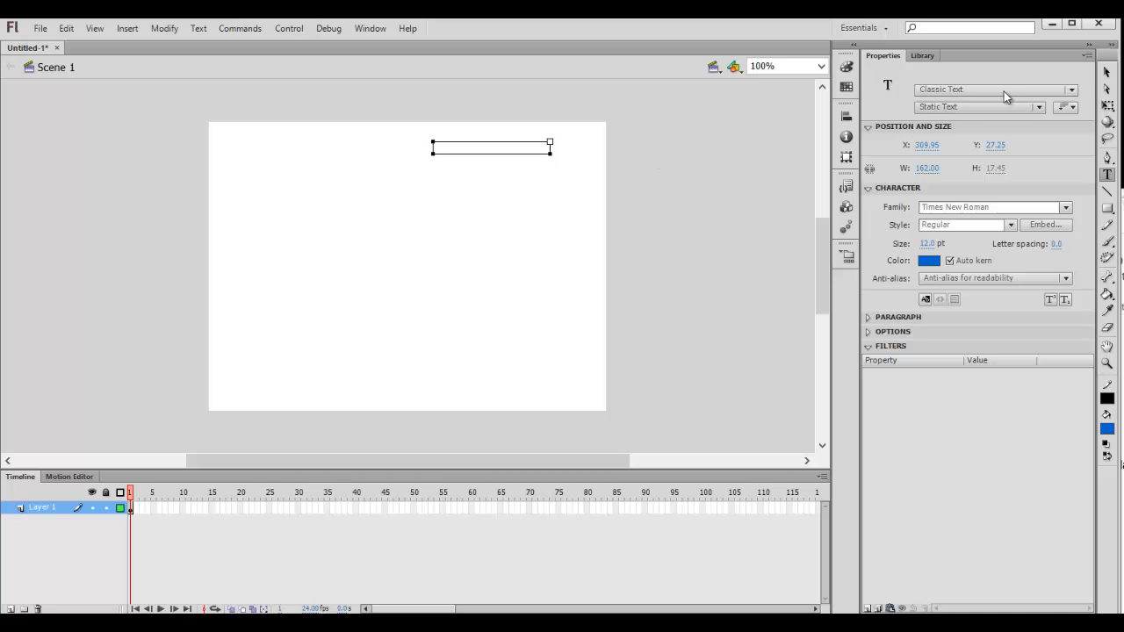
pyautogui.click(995, 88)
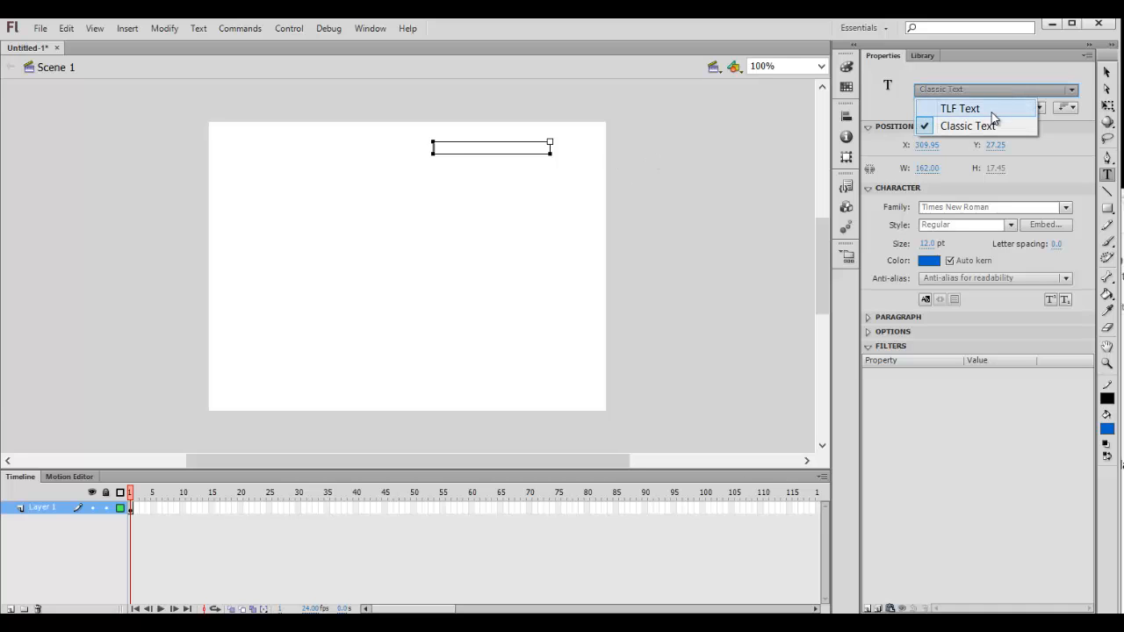
pyautogui.click(966, 127)
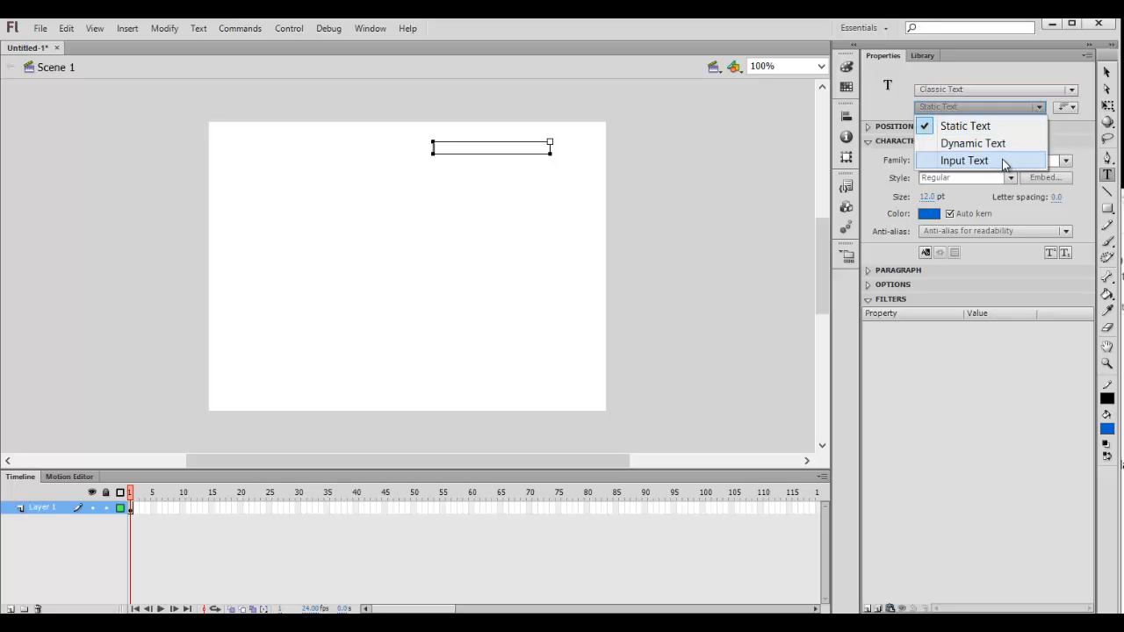
pyautogui.moveTo(992, 162)
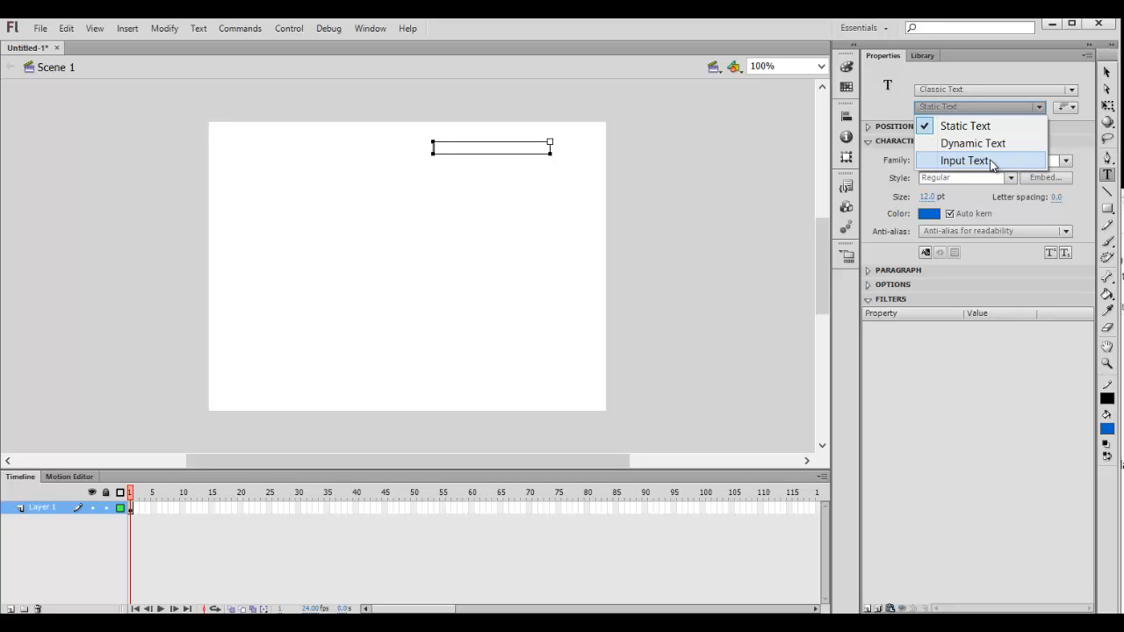
pyautogui.moveTo(973, 145)
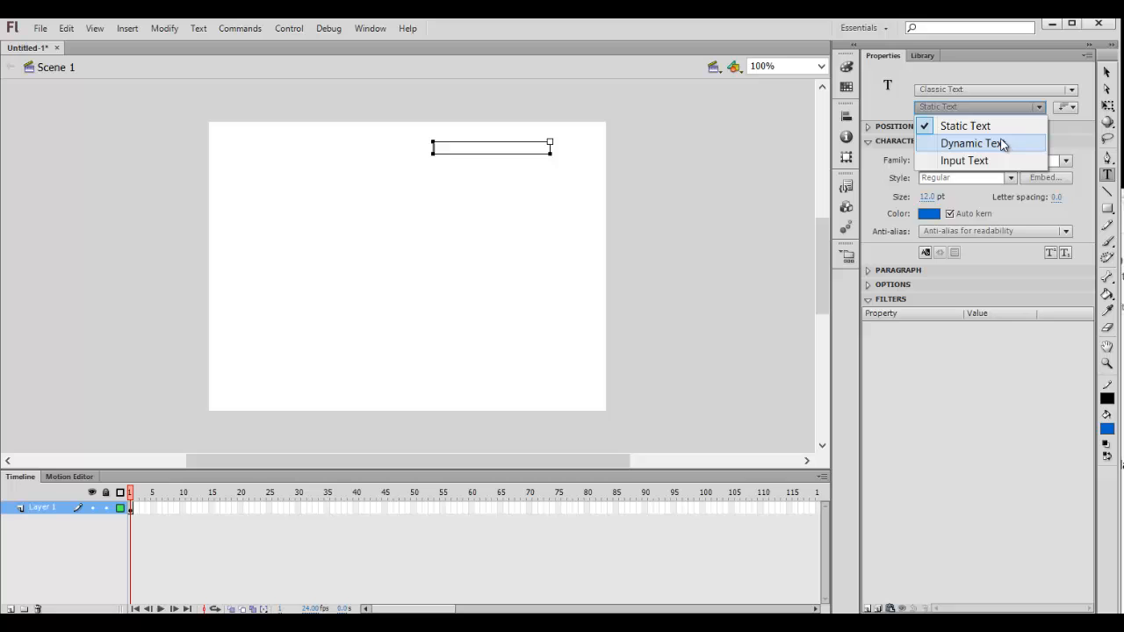
pyautogui.moveTo(964, 127)
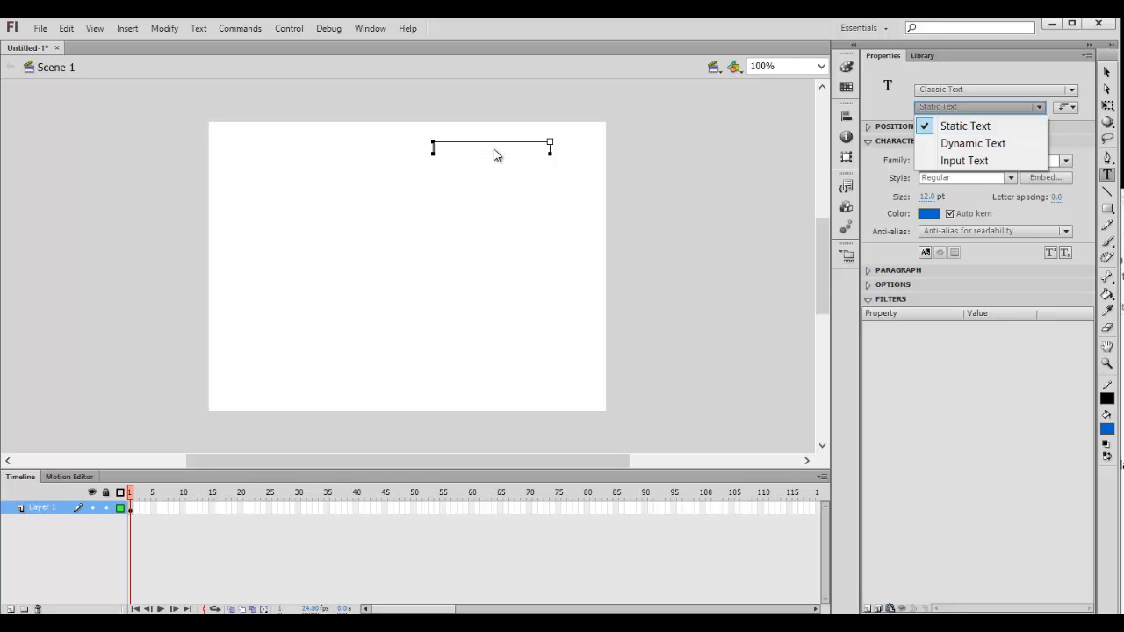
# Create a static text box near the top right reading 'This is a lable'
pyautogui.click(964, 126)
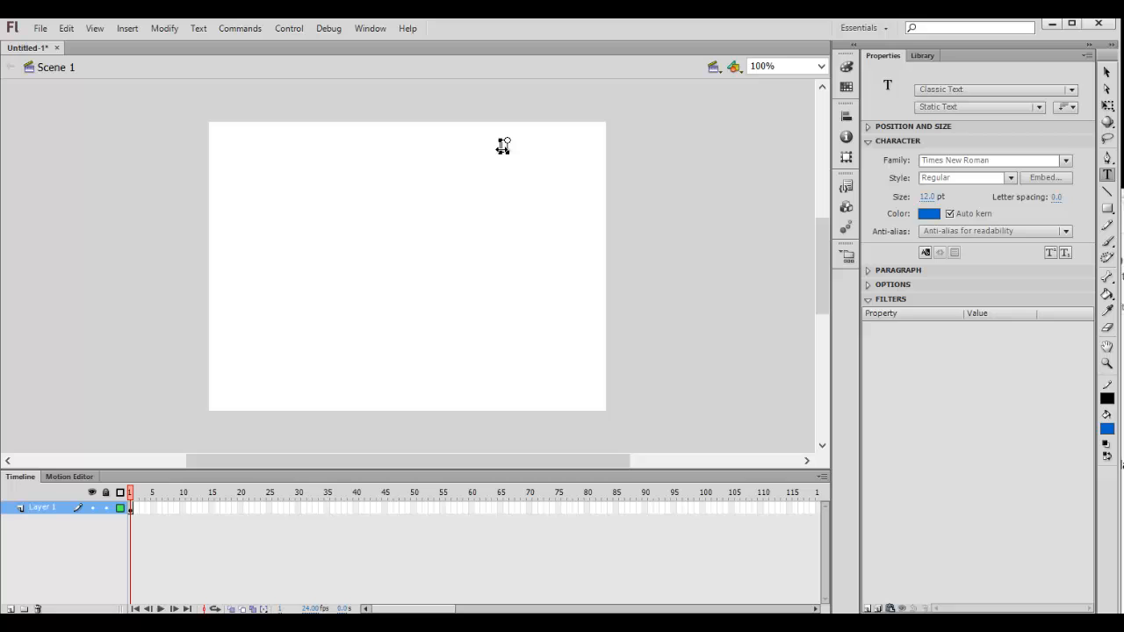
pyautogui.click(511, 145)
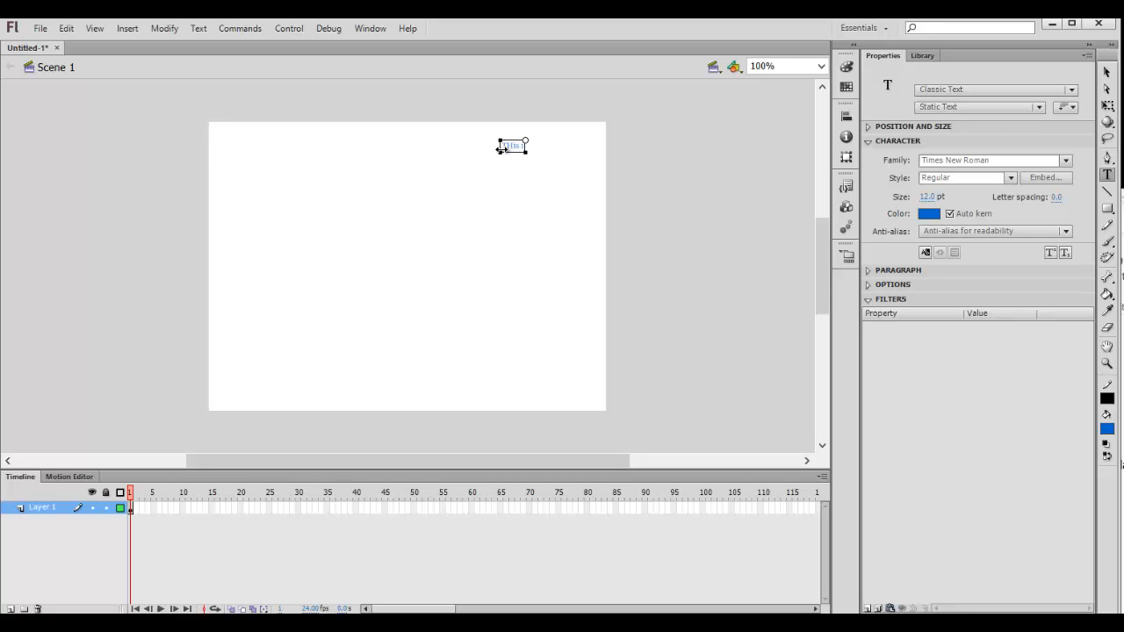
pyautogui.write('This is a lable')
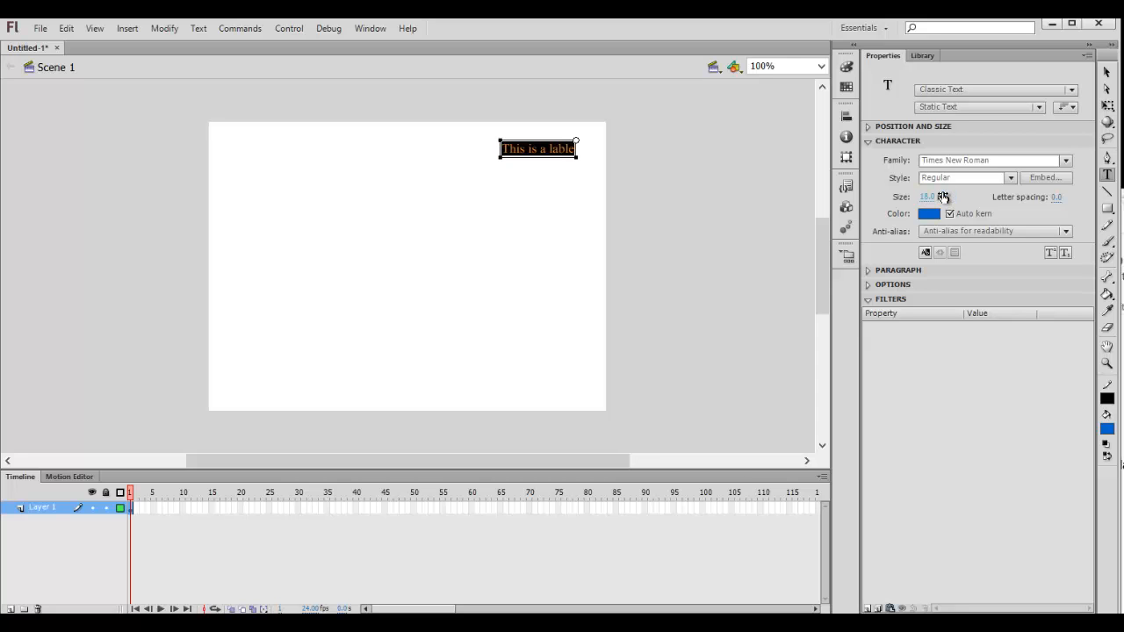
# Make the label text black and set its font family to Verdana
pyautogui.click(927, 214)
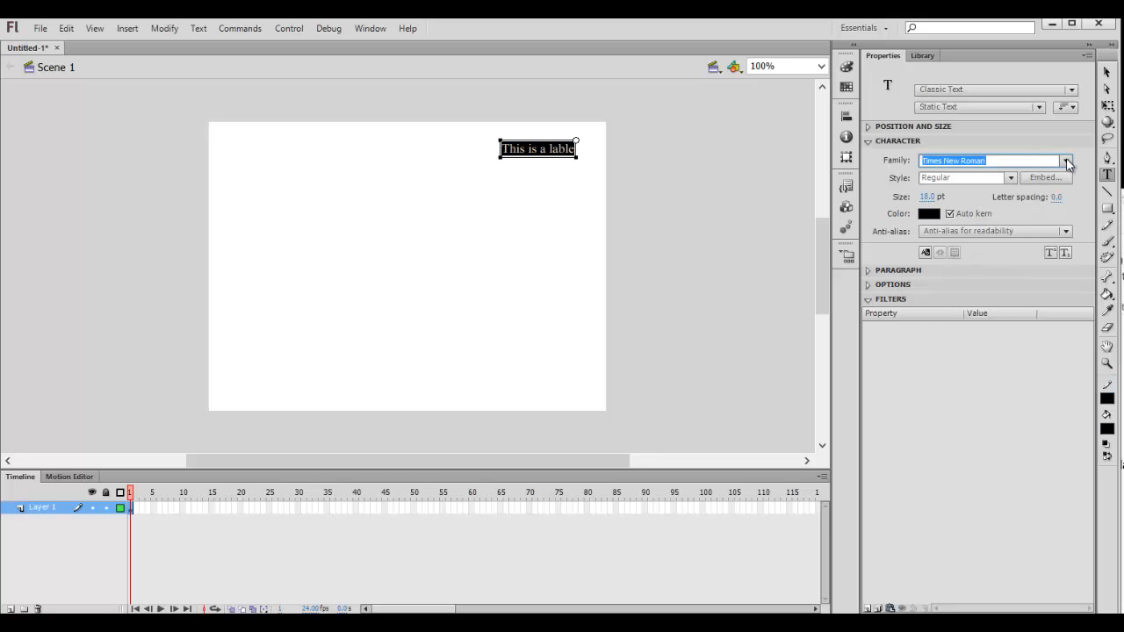
pyautogui.click(1066, 160)
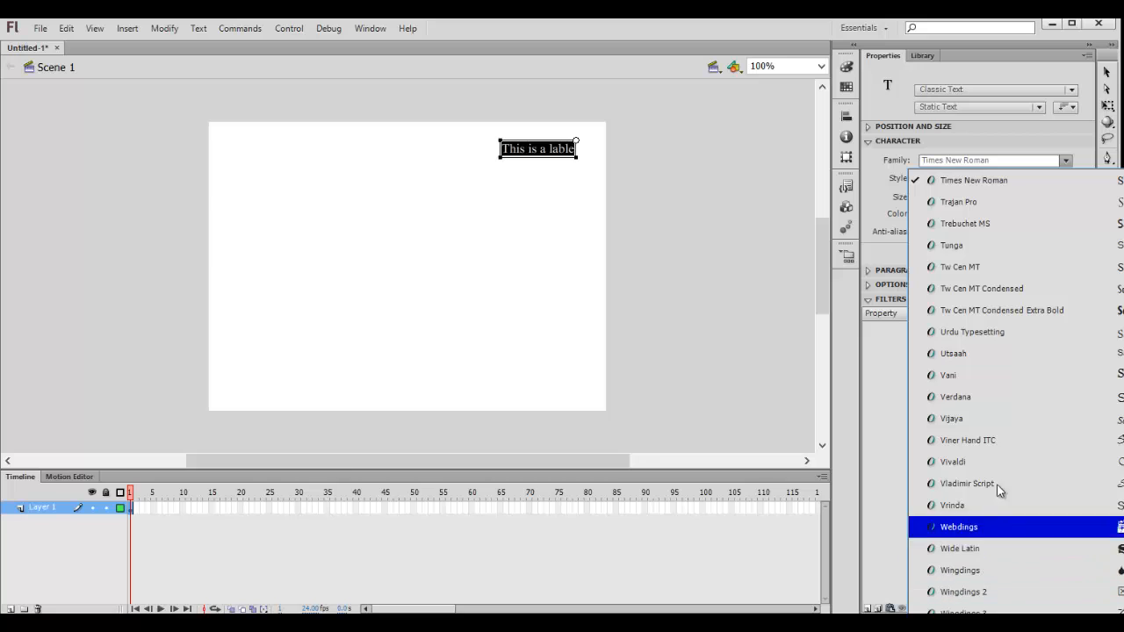
pyautogui.click(956, 397)
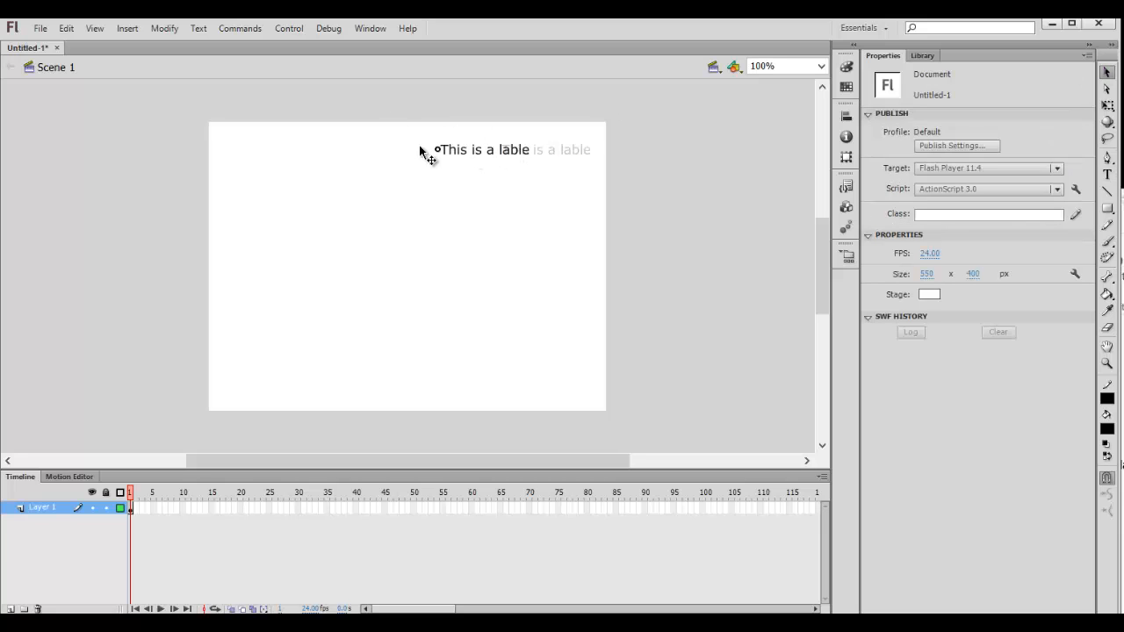
# Fix the label to 'This is a label' and draw a second empty text box to its right
pyautogui.click(346, 150)
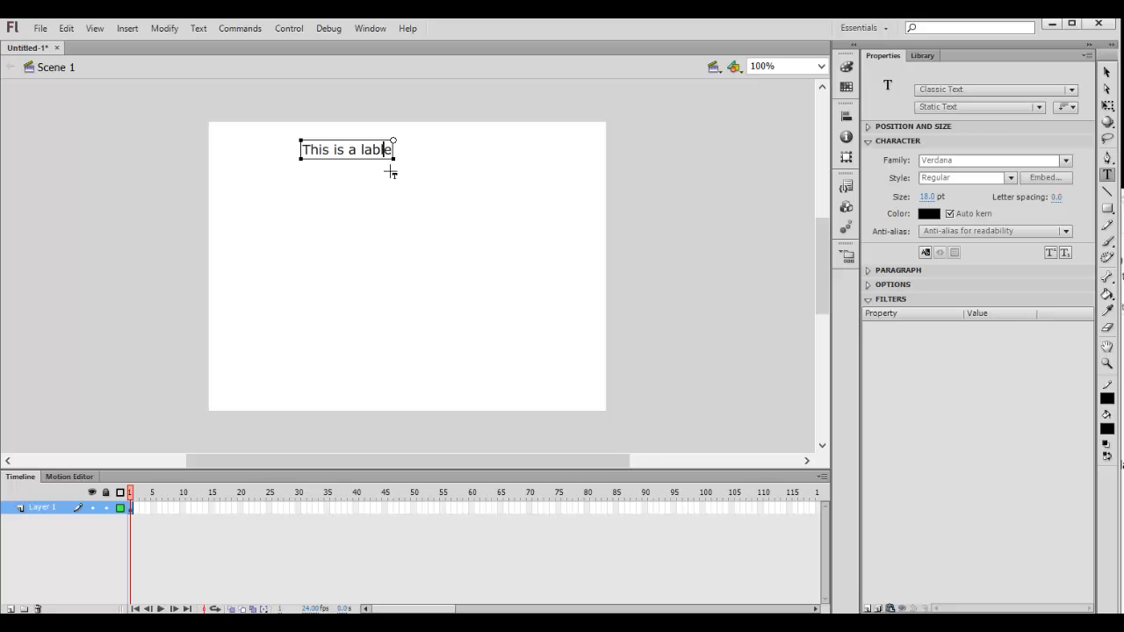
pyautogui.press('Backspace')
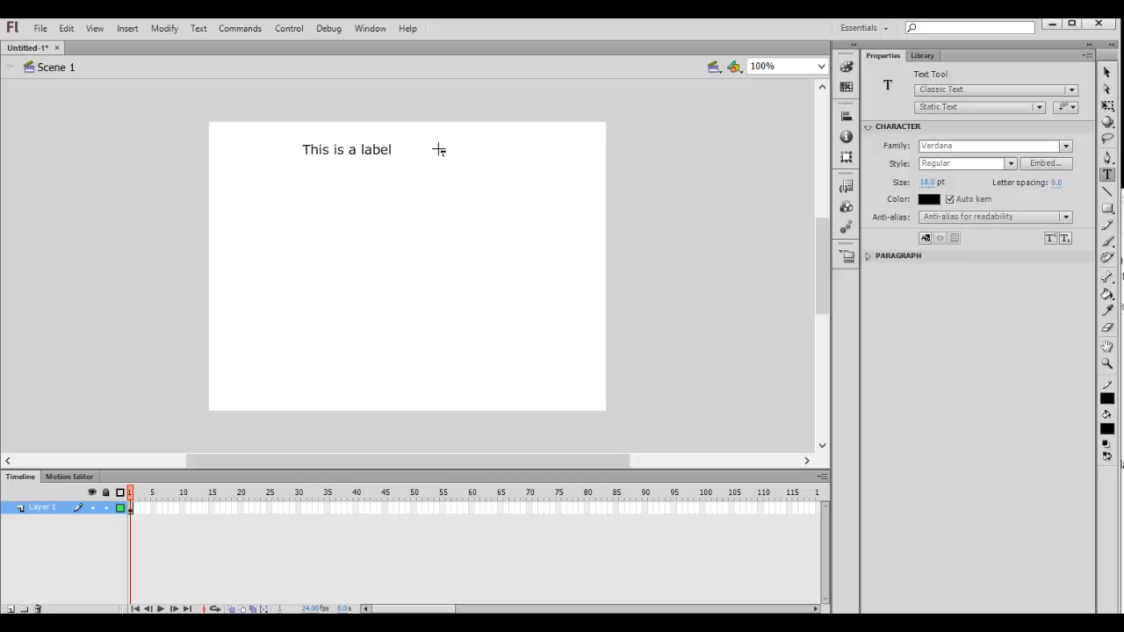
pyautogui.moveTo(425, 131); pyautogui.dragTo(483, 151)
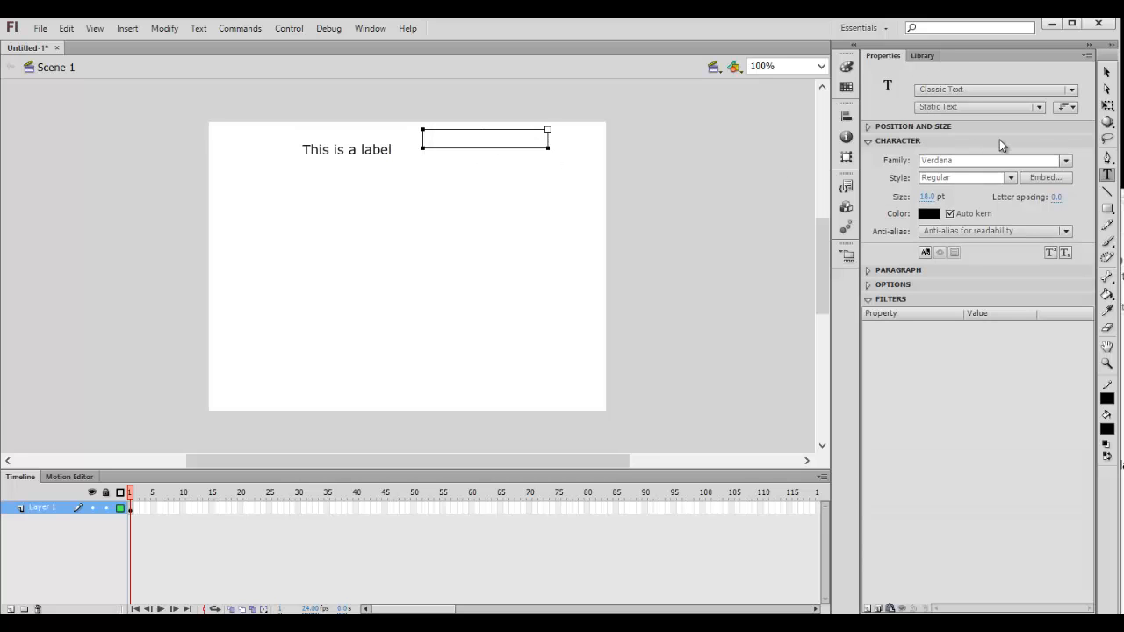
# Make the new box an Input Text field with 'Show border around text' enabled
pyautogui.click(980, 108)
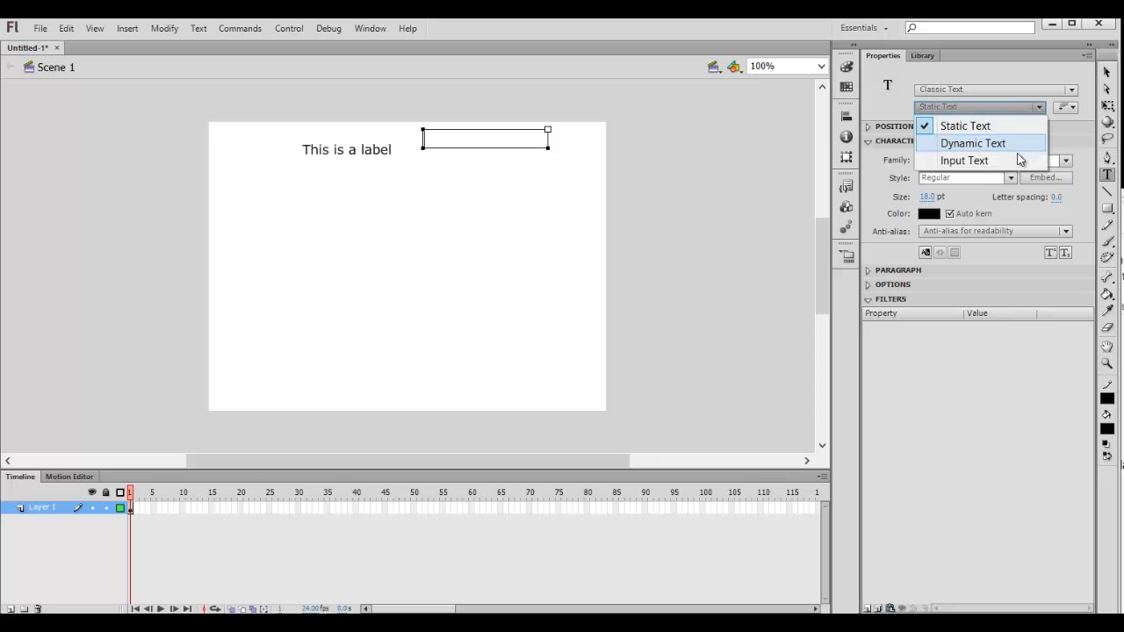
pyautogui.click(963, 160)
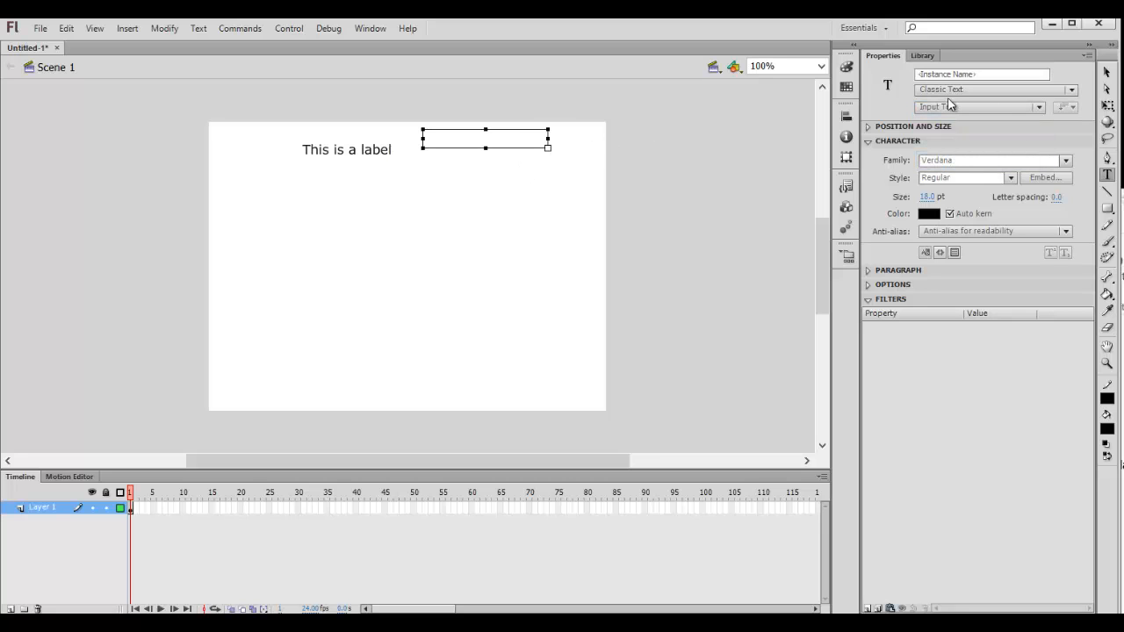
pyautogui.click(485, 141)
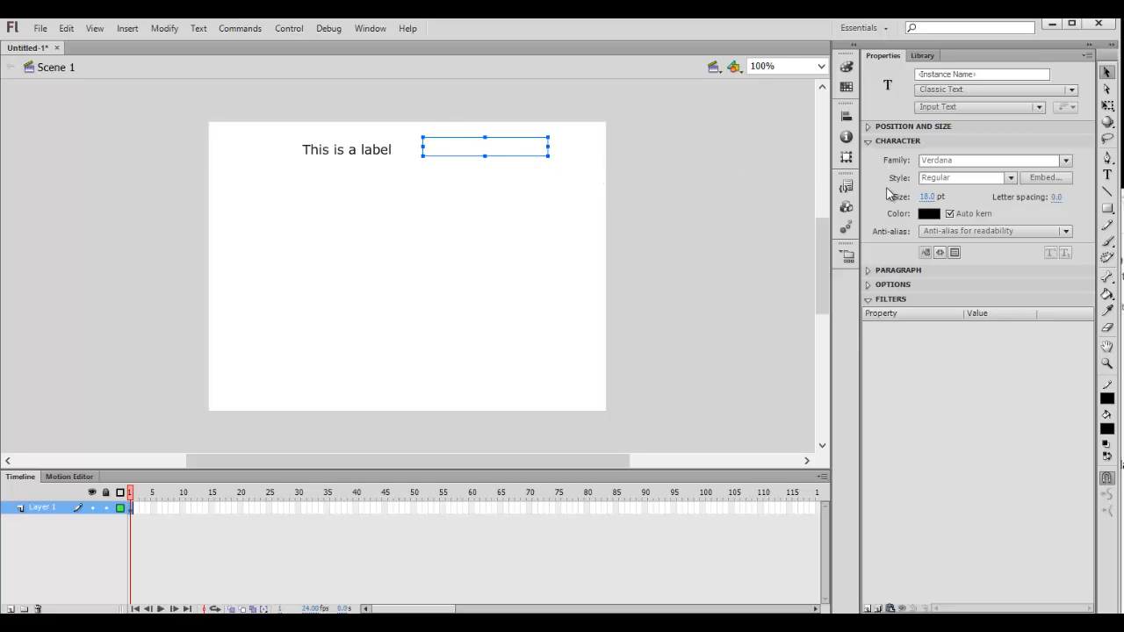
pyautogui.moveTo(870, 288)
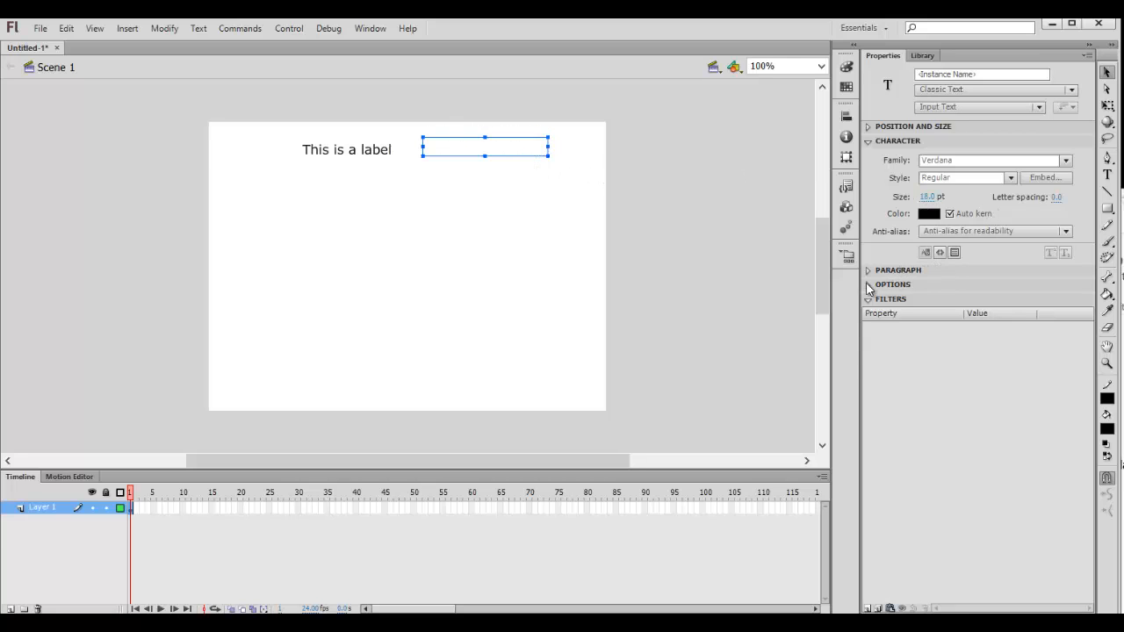
pyautogui.click(868, 285)
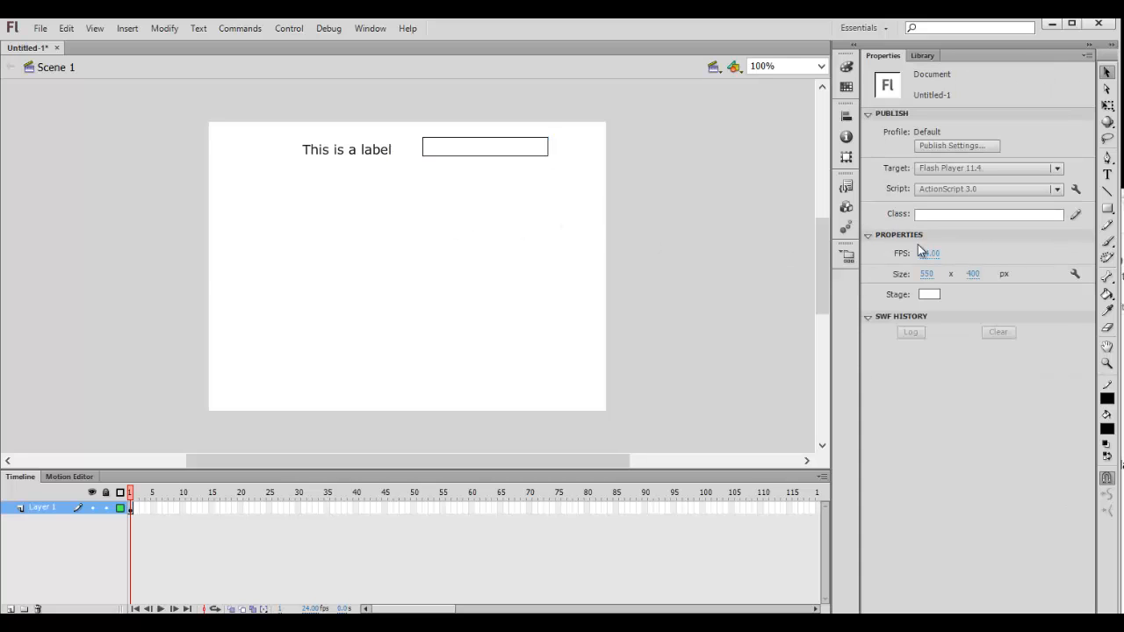
pyautogui.click(485, 148)
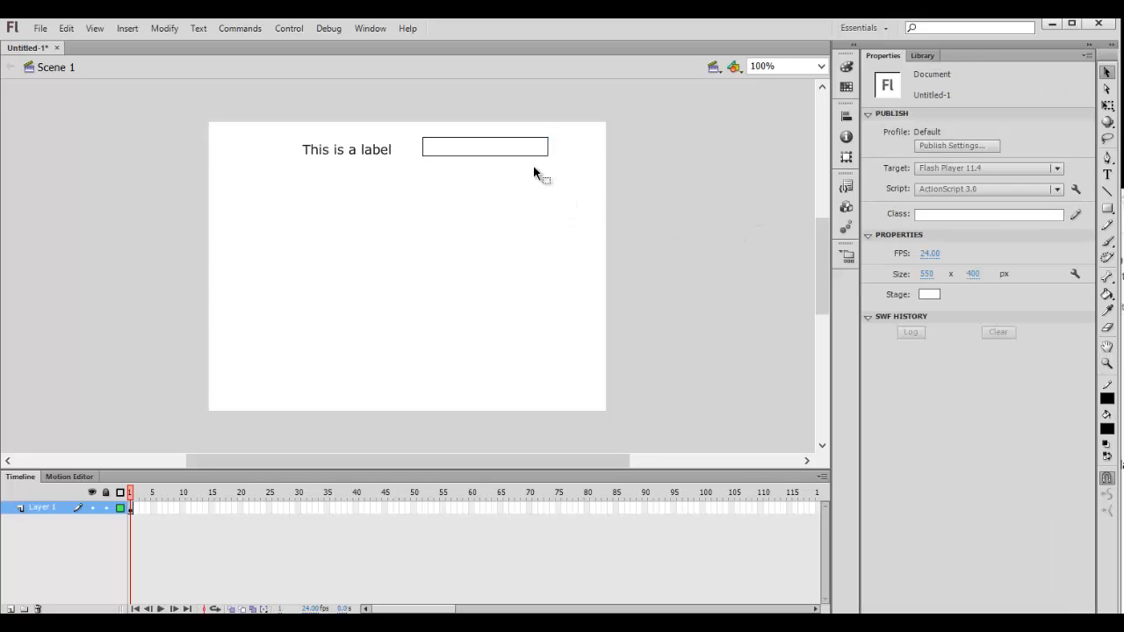
pyautogui.moveTo(535, 193)
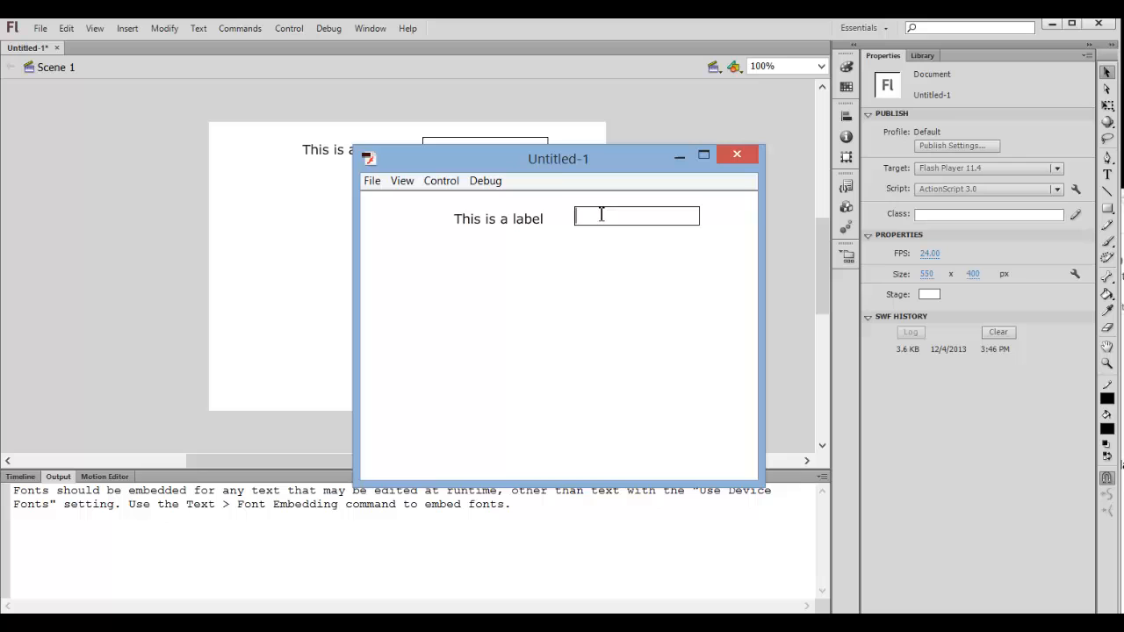
# Type 'sahsh' into the input box of the test movie, then close the player window
pyautogui.write('sahsh')
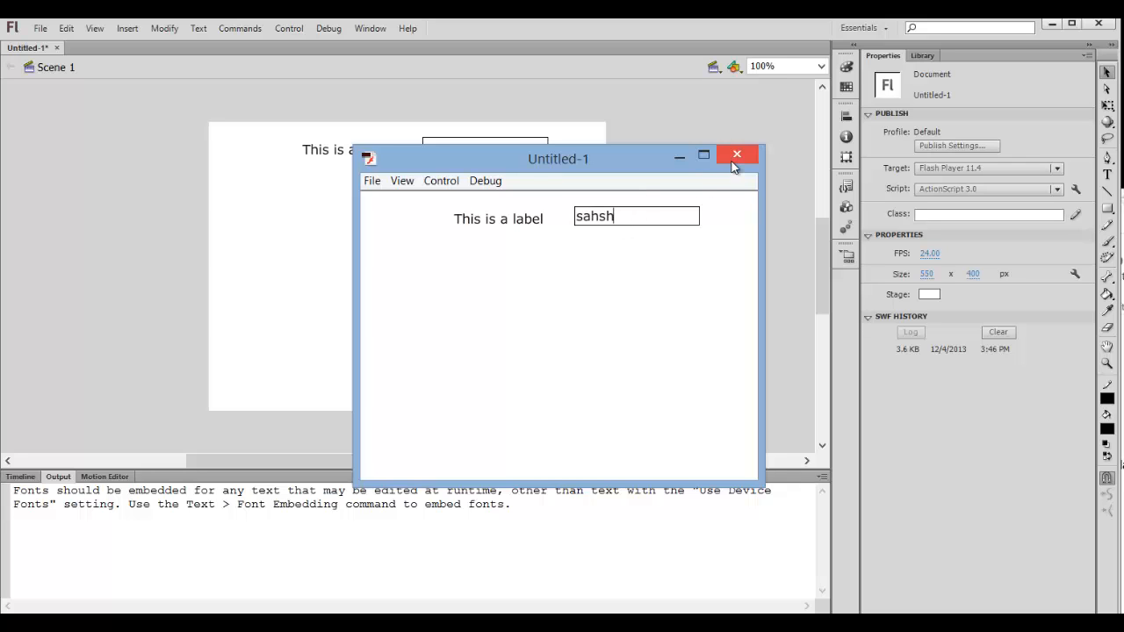
pyautogui.click(738, 154)
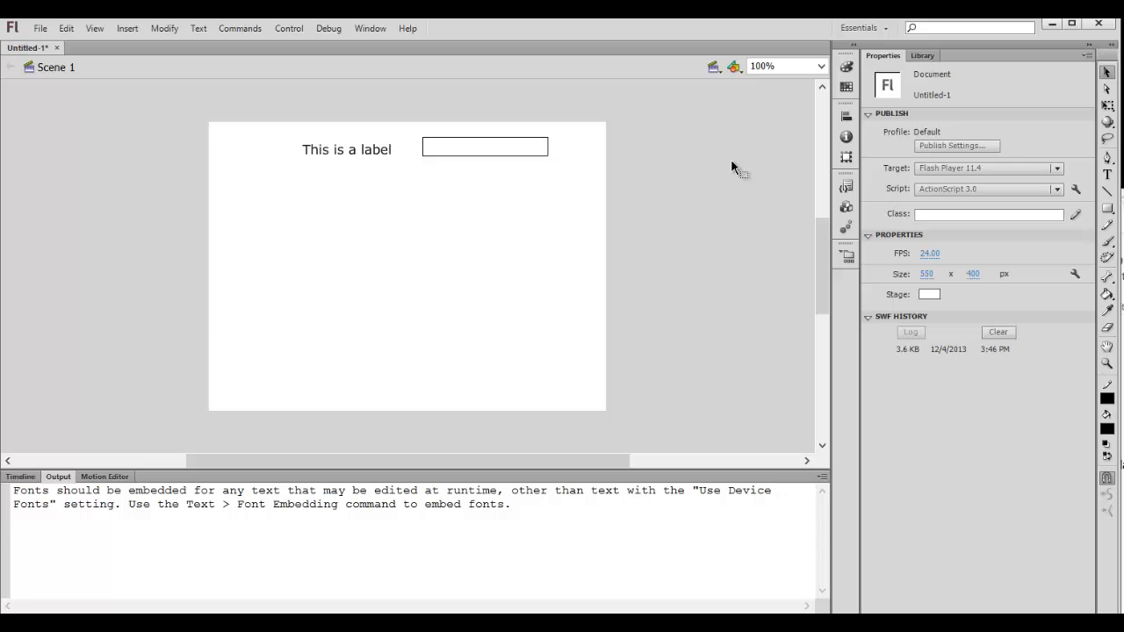